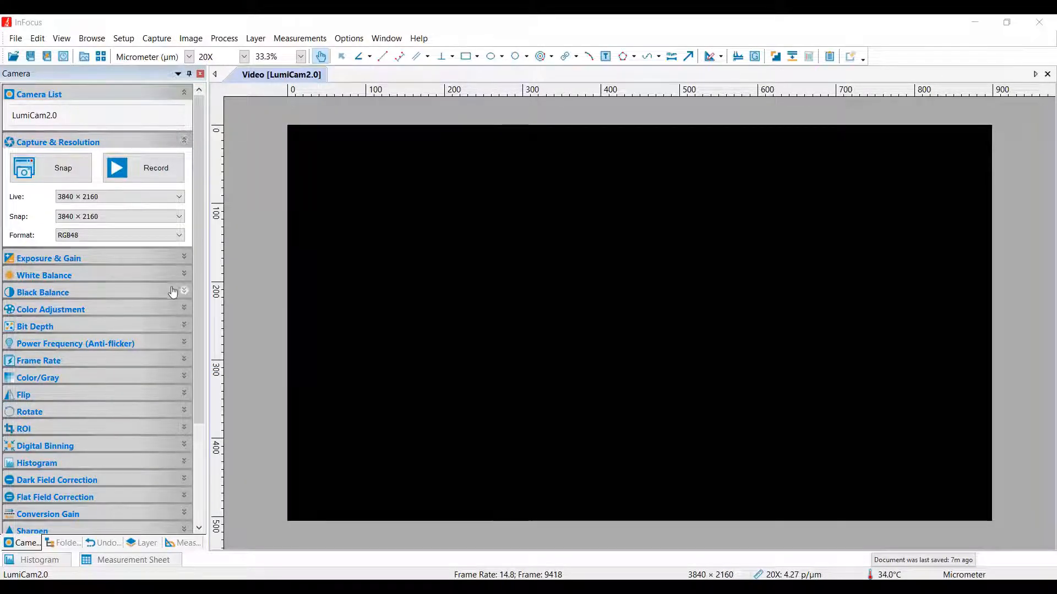
# - Run black balance from the live-image ROI, setting red, green and blue offsets to 16
pyautogui.click(183, 292)
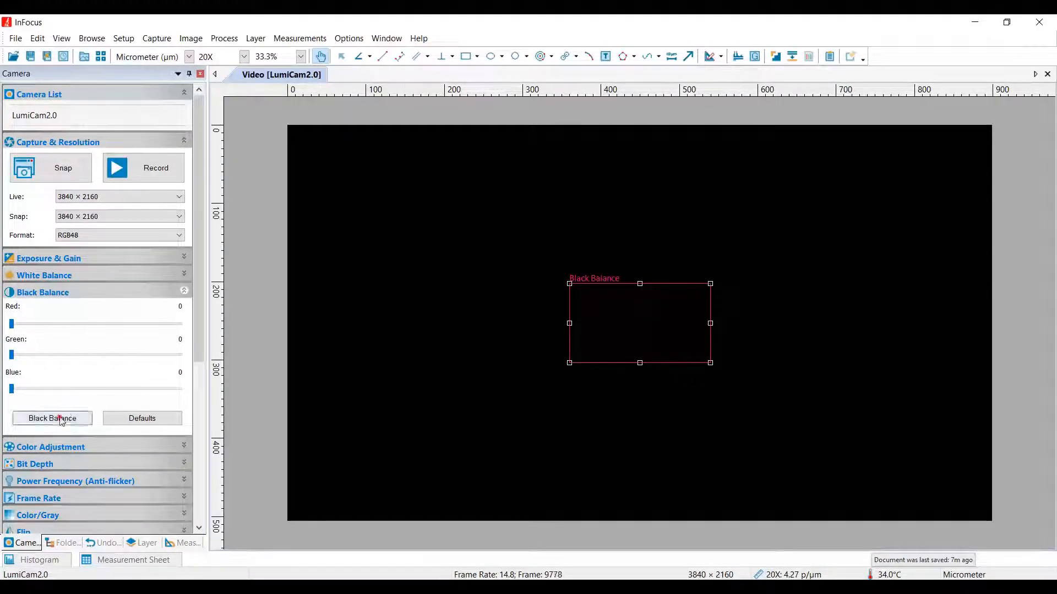
pyautogui.click(52, 418)
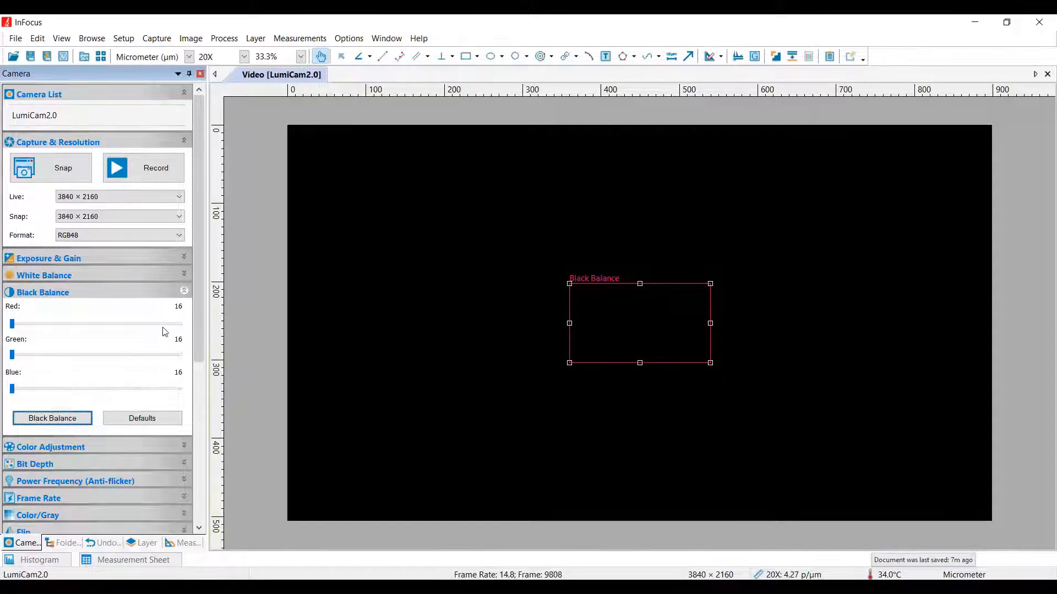
# - Review the 12-bit depth options and the Additive 1×1 digital binning settings
pyautogui.click(183, 291)
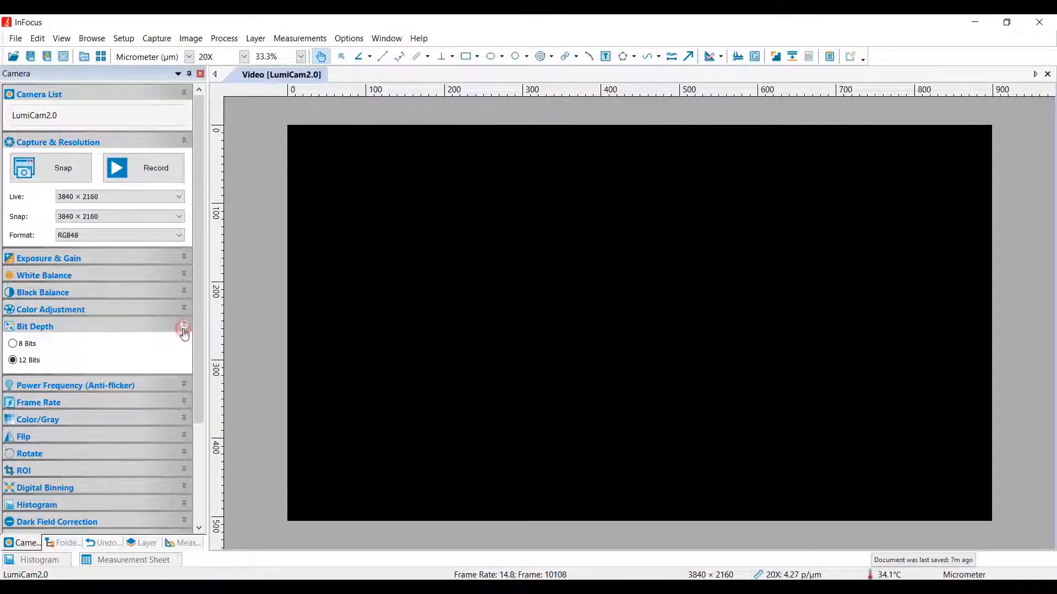
pyautogui.click(183, 327)
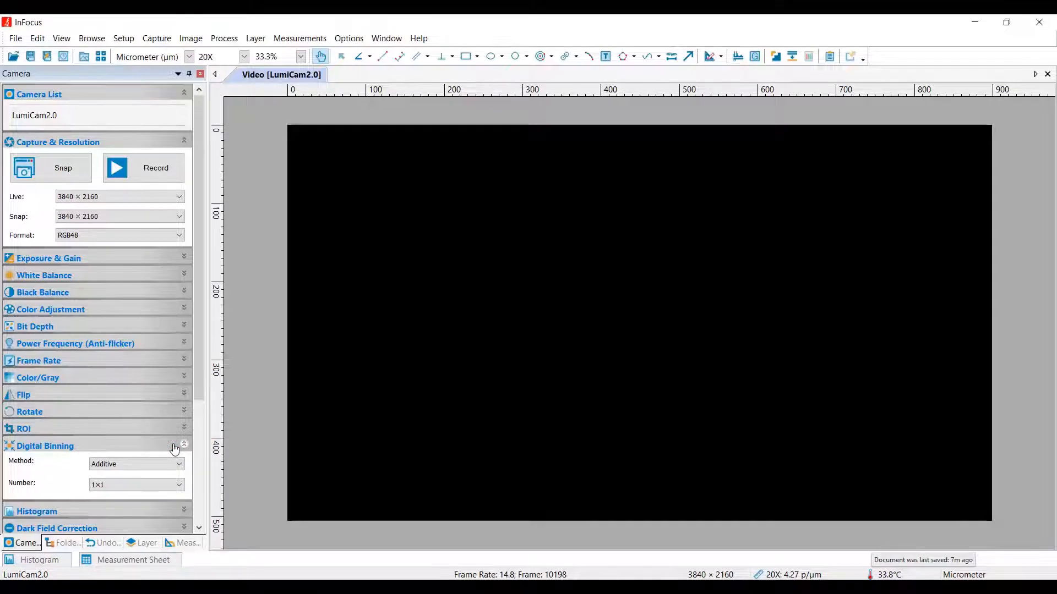
pyautogui.moveTo(147, 456)
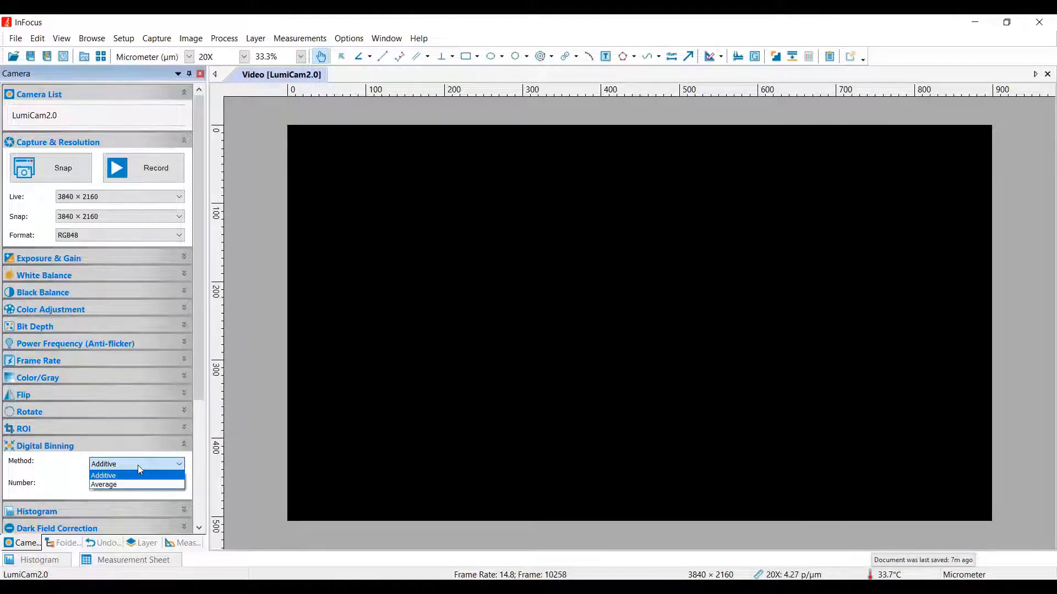
pyautogui.click(103, 476)
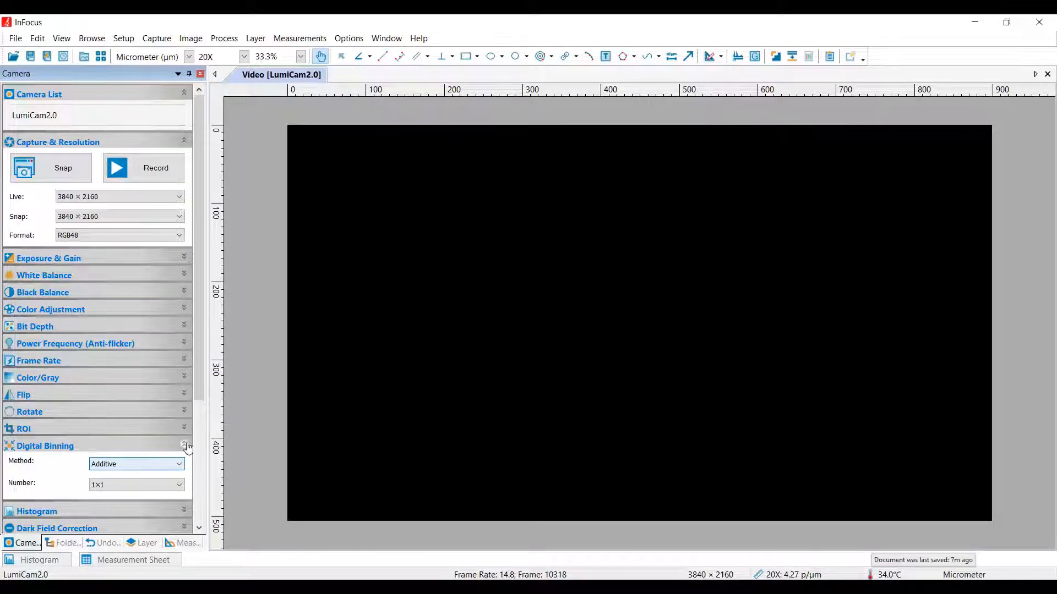
# - Review the HCG/LCG/HDR conversion gain options, leaving HCG selected
pyautogui.click(183, 445)
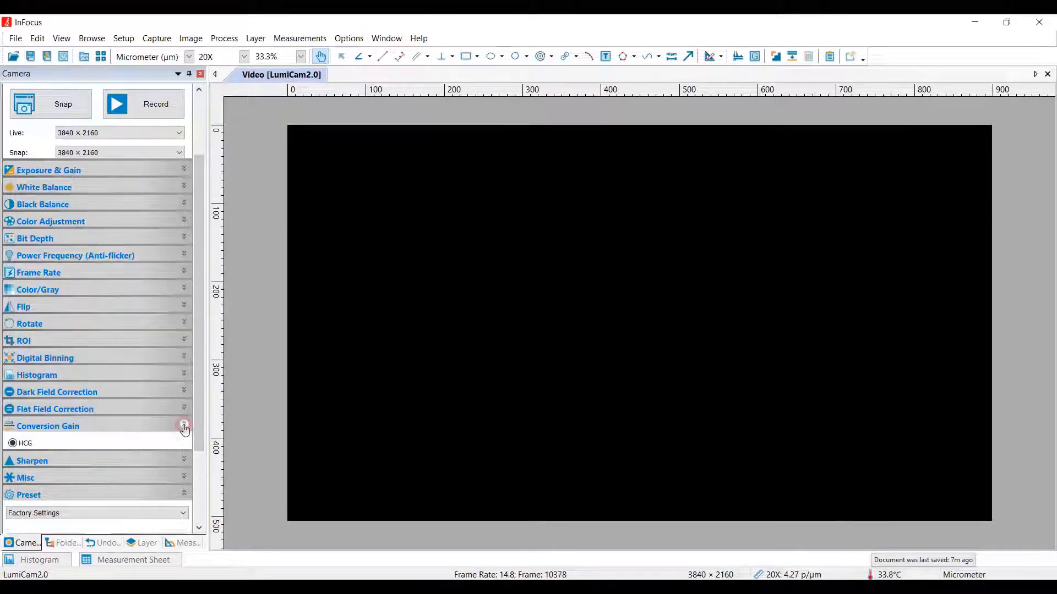
pyautogui.click(184, 427)
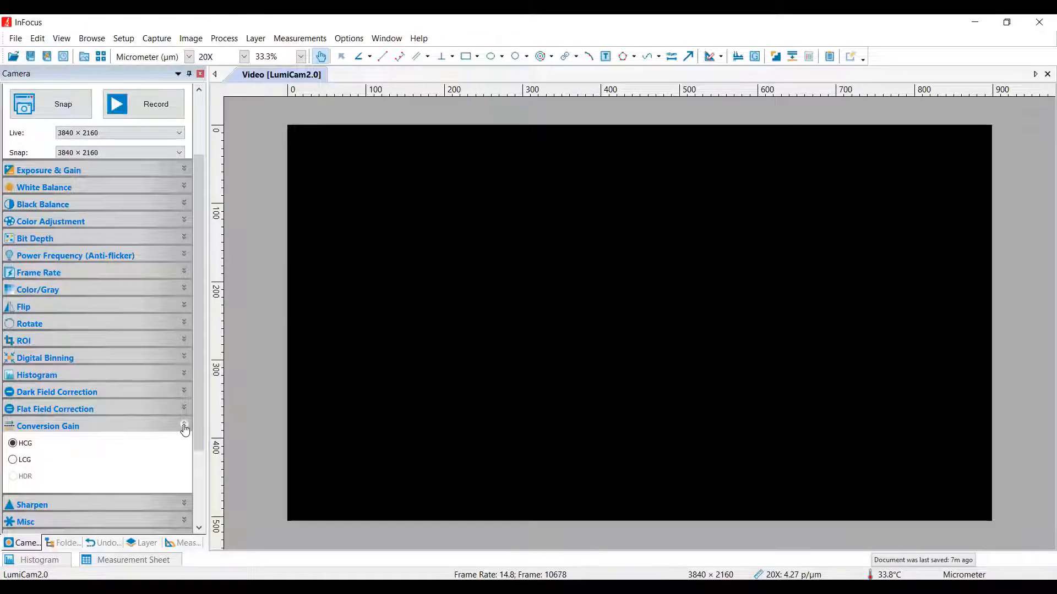
pyautogui.click(184, 426)
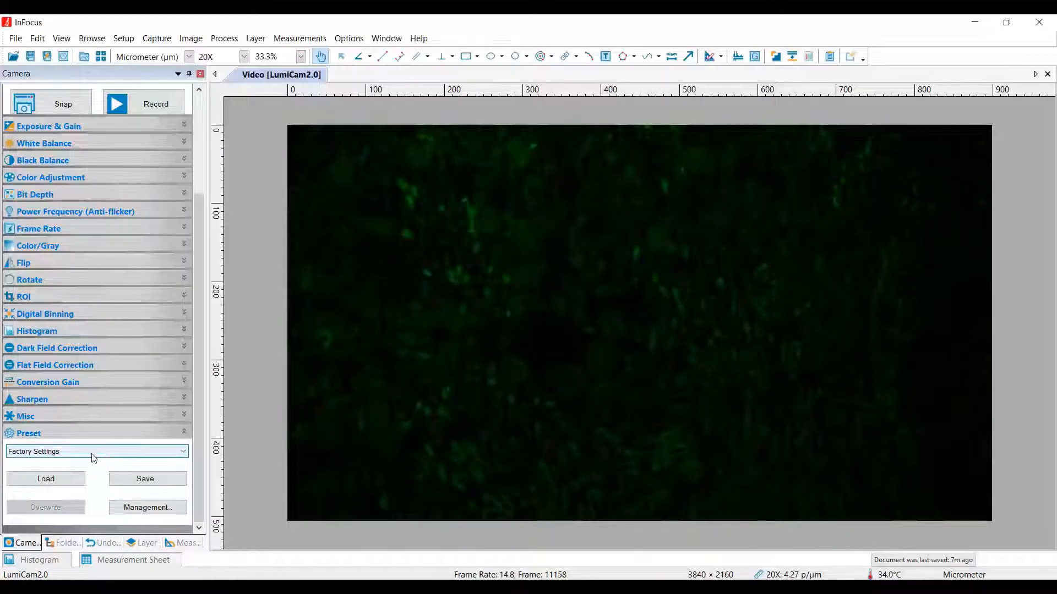
# - Load the GFP preset and snap the green channel image
pyautogui.click(181, 450)
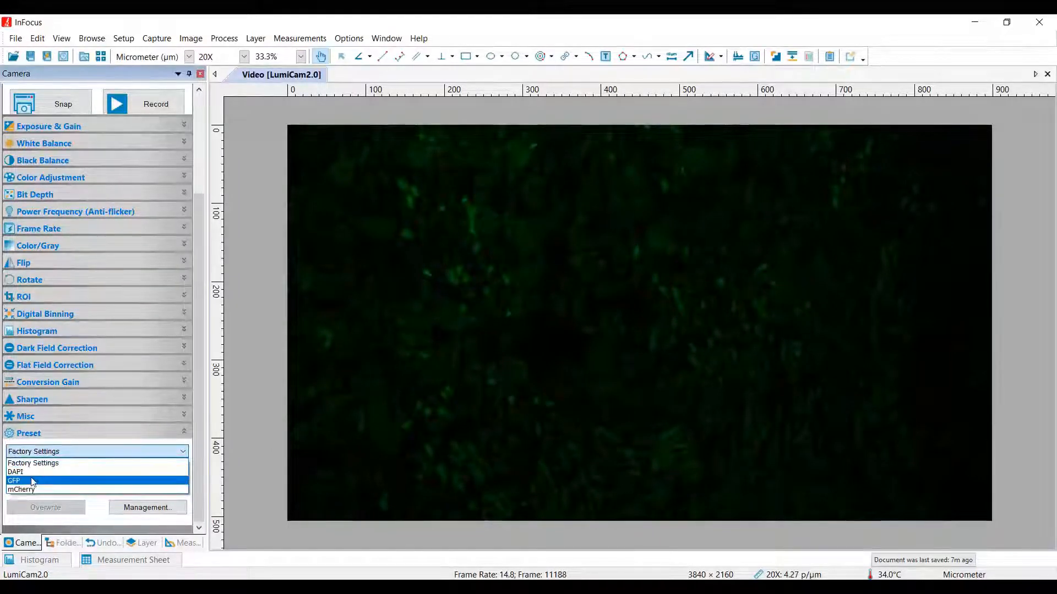
pyautogui.click(31, 481)
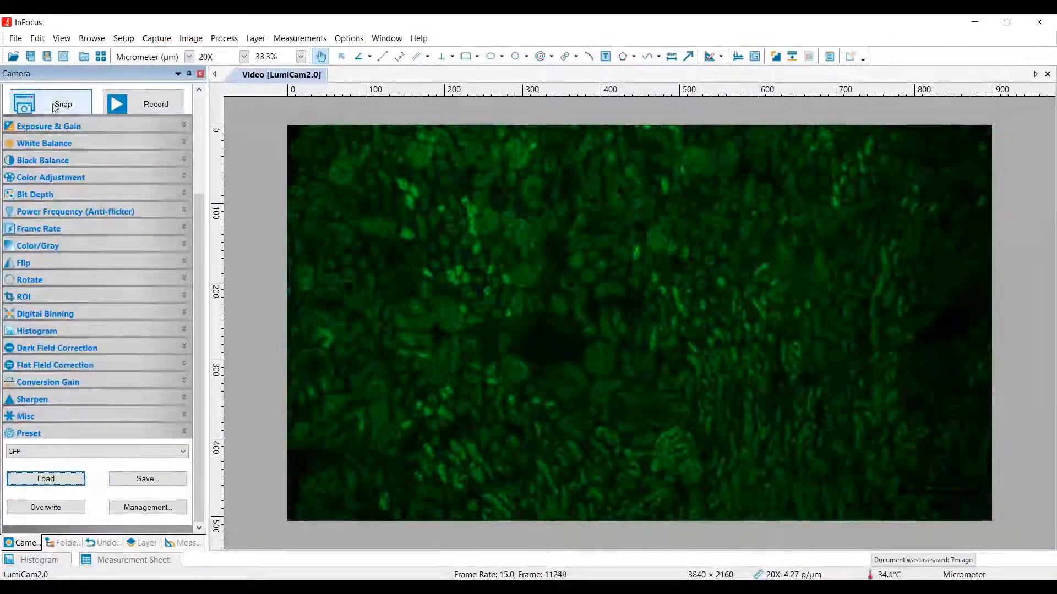
pyautogui.click(62, 104)
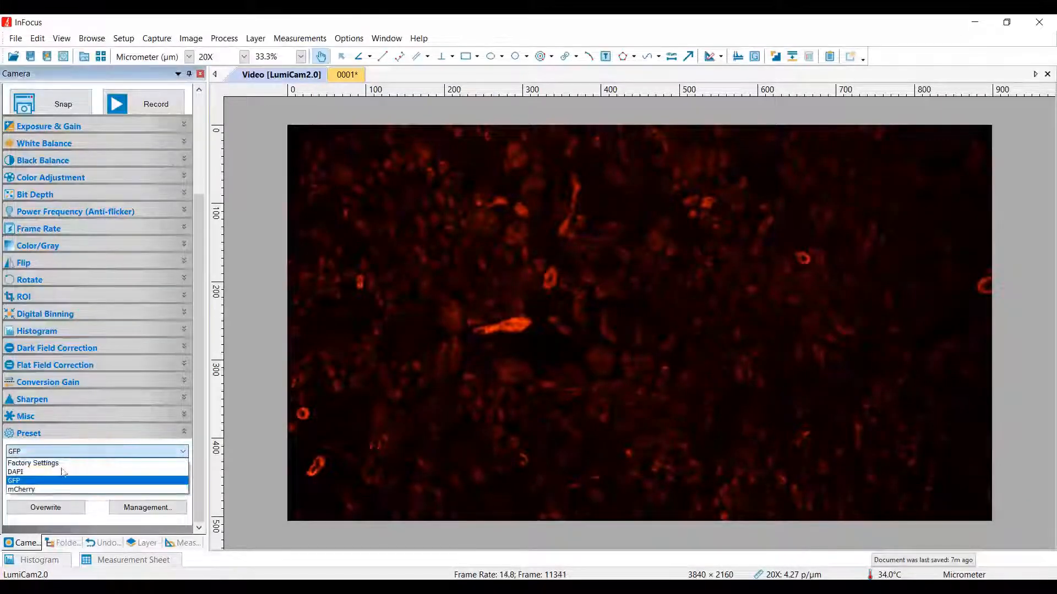
# - Load the DAPI preset and snap the blue channel image
pyautogui.click(22, 490)
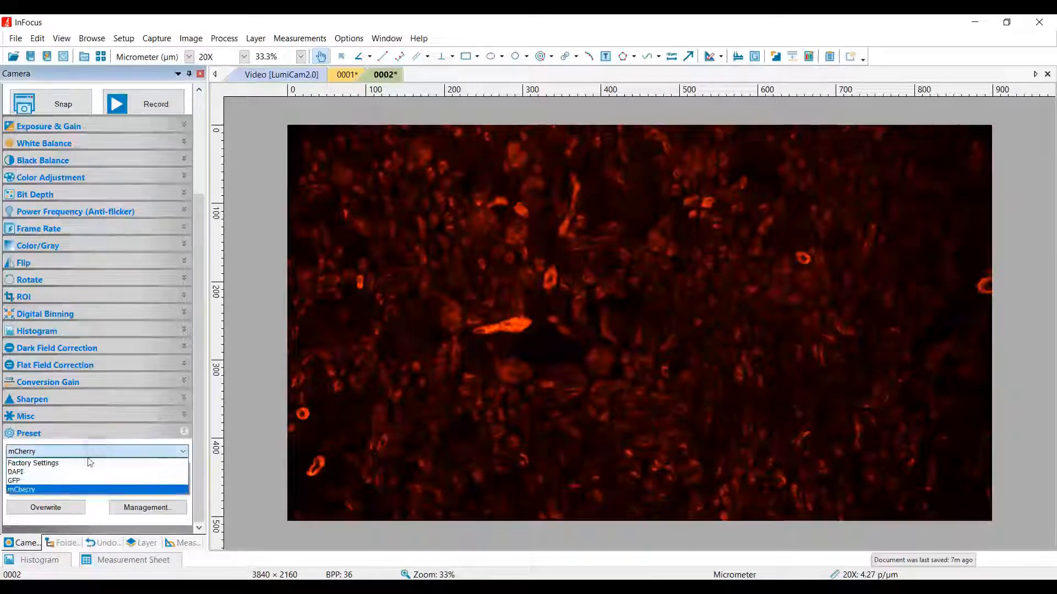
pyautogui.click(16, 472)
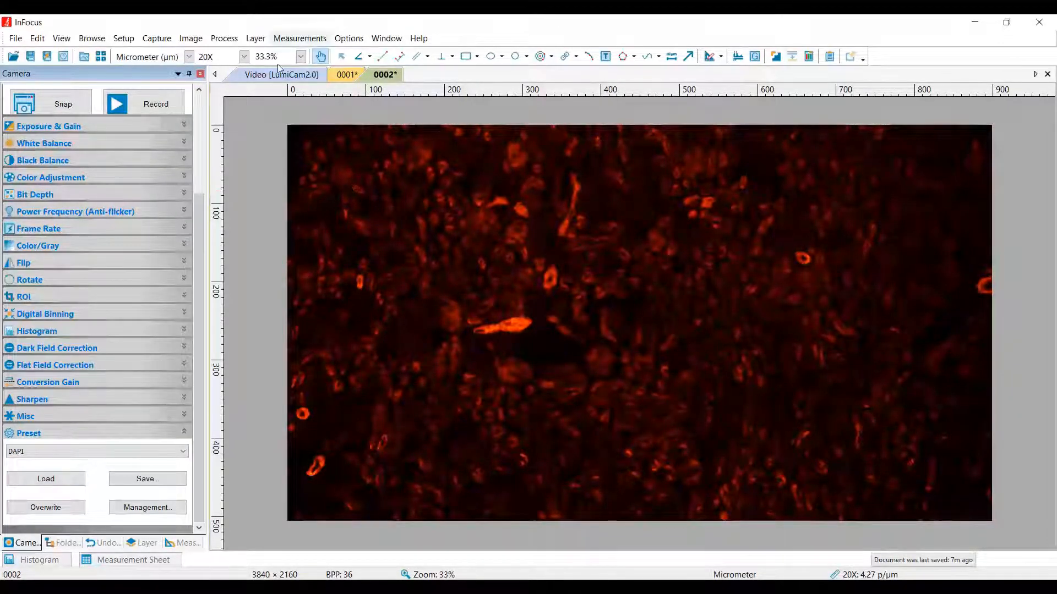
pyautogui.click(45, 480)
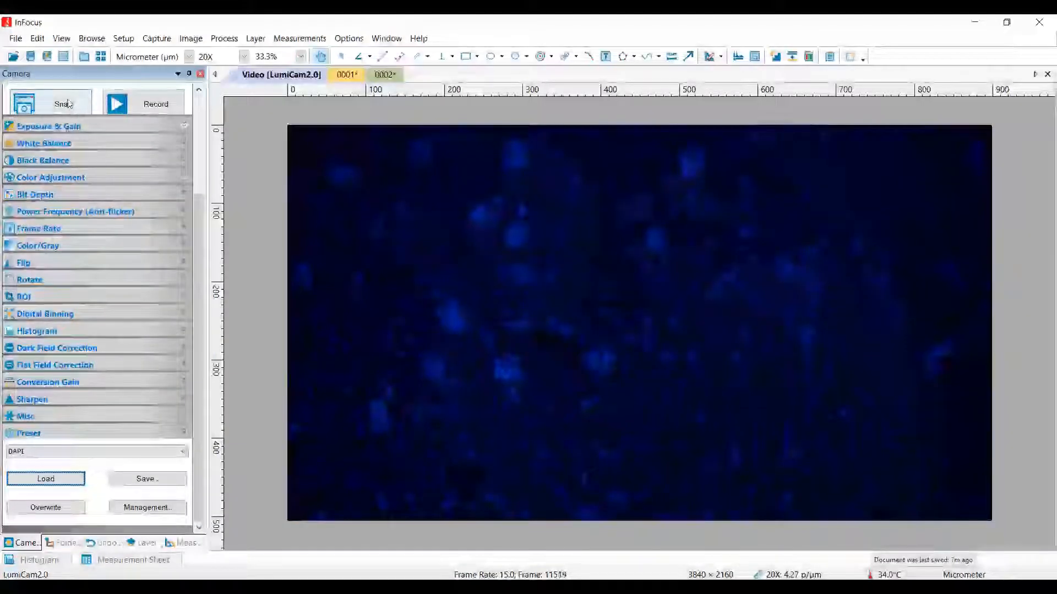
pyautogui.click(63, 104)
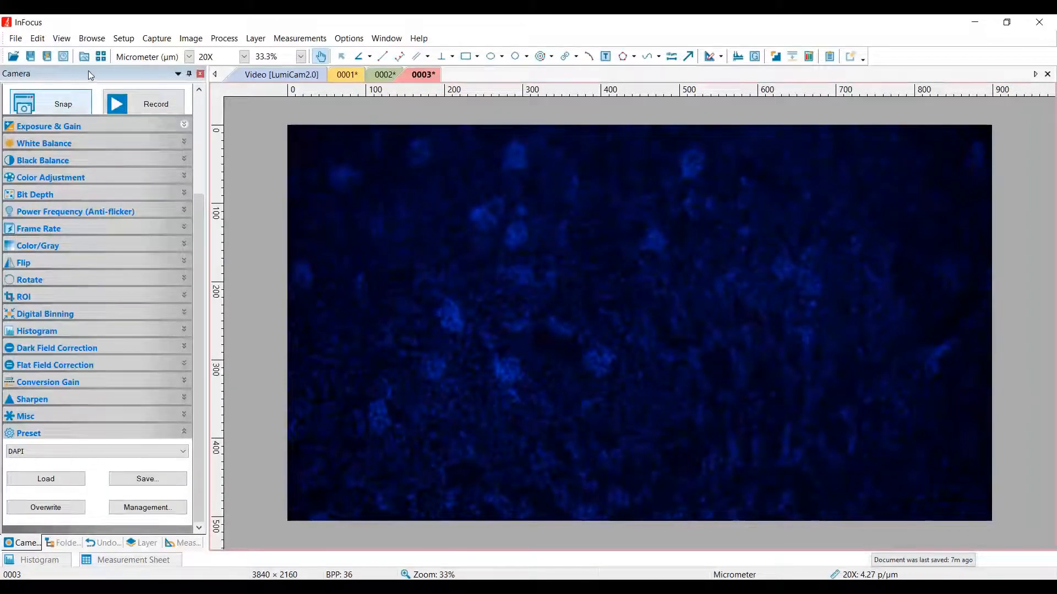
# - Start a Color Composite and add image 0001 as the green channel
pyautogui.click(224, 38)
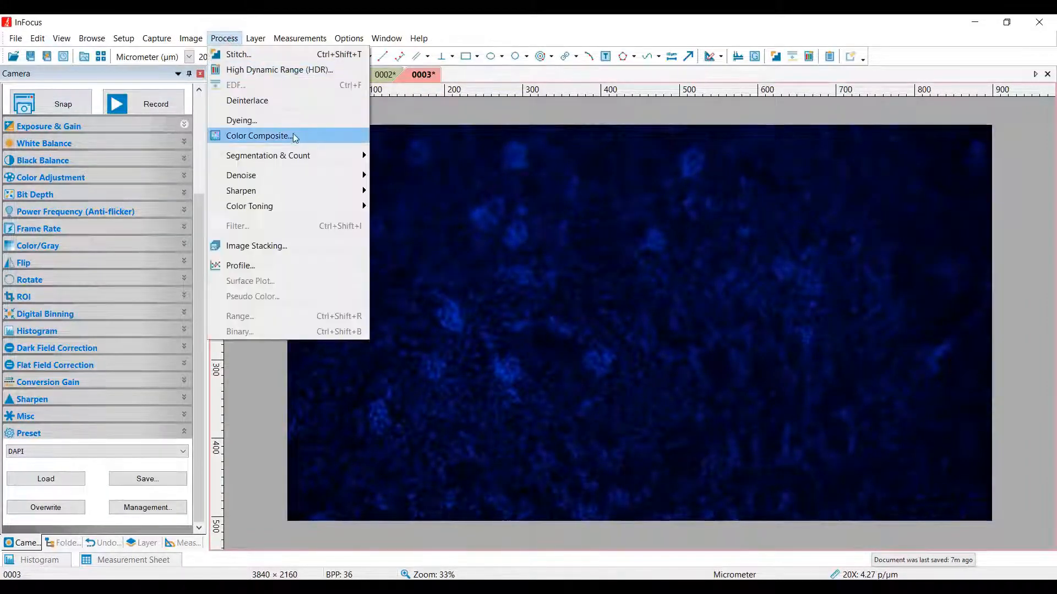
pyautogui.click(257, 136)
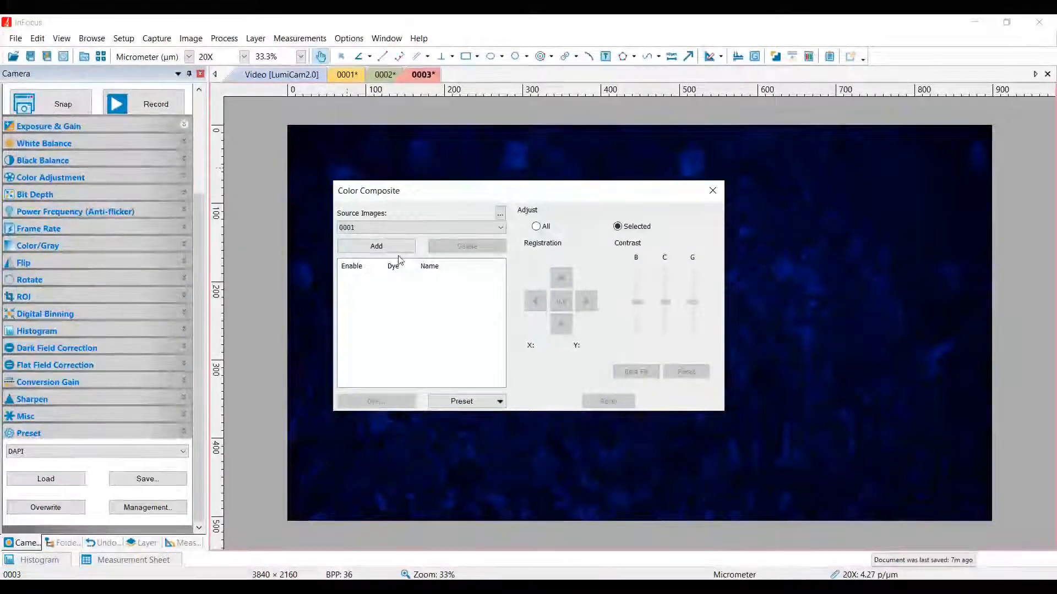
pyautogui.click(376, 247)
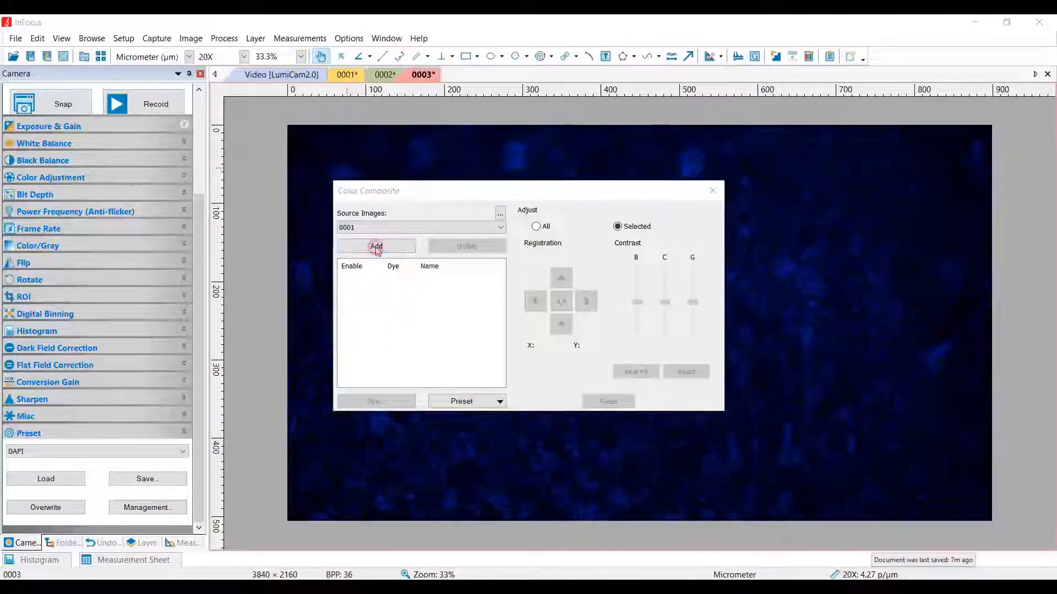
pyautogui.click(376, 246)
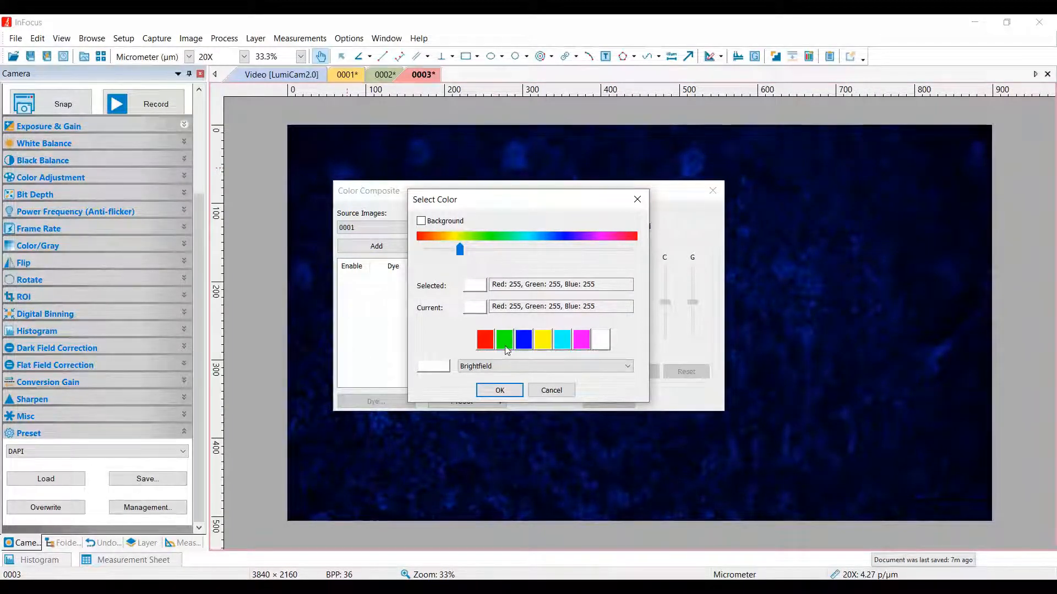
pyautogui.click(504, 339)
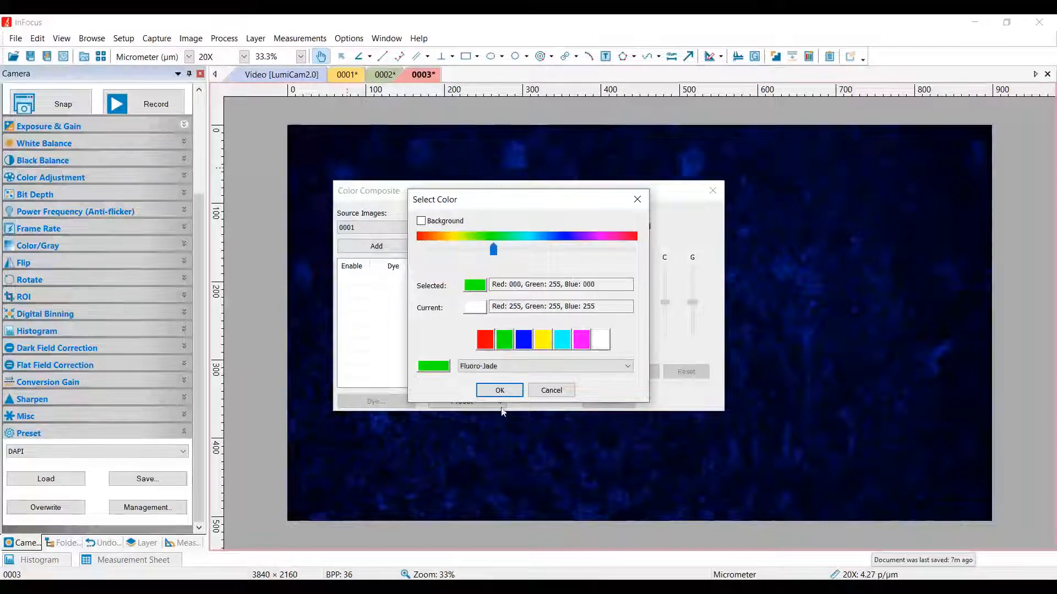
pyautogui.click(499, 389)
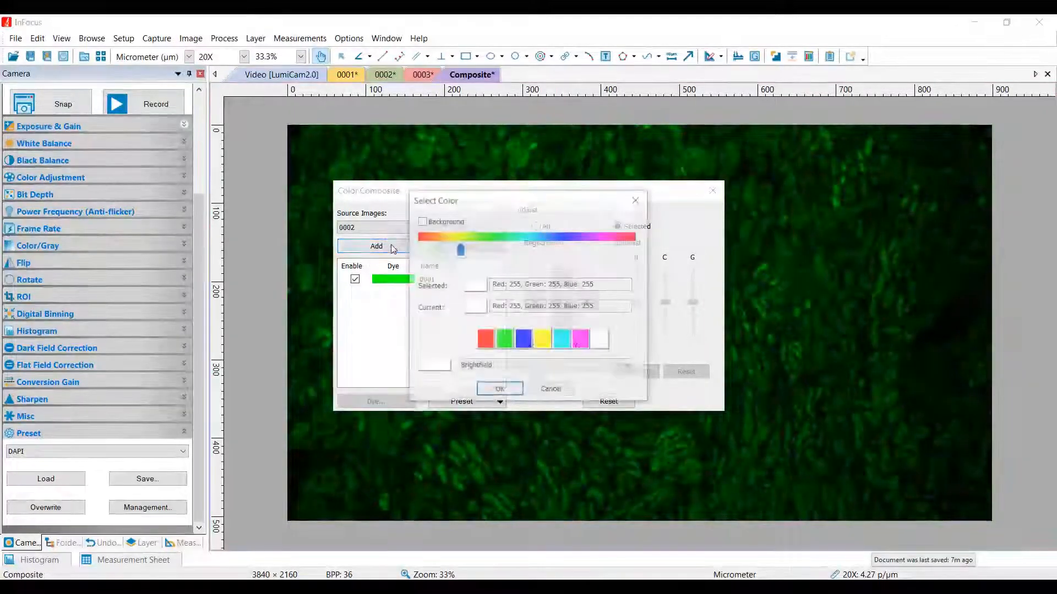
# - Add image 0002 as red and 0003 as blue, then close the composite dialog
pyautogui.click(499, 389)
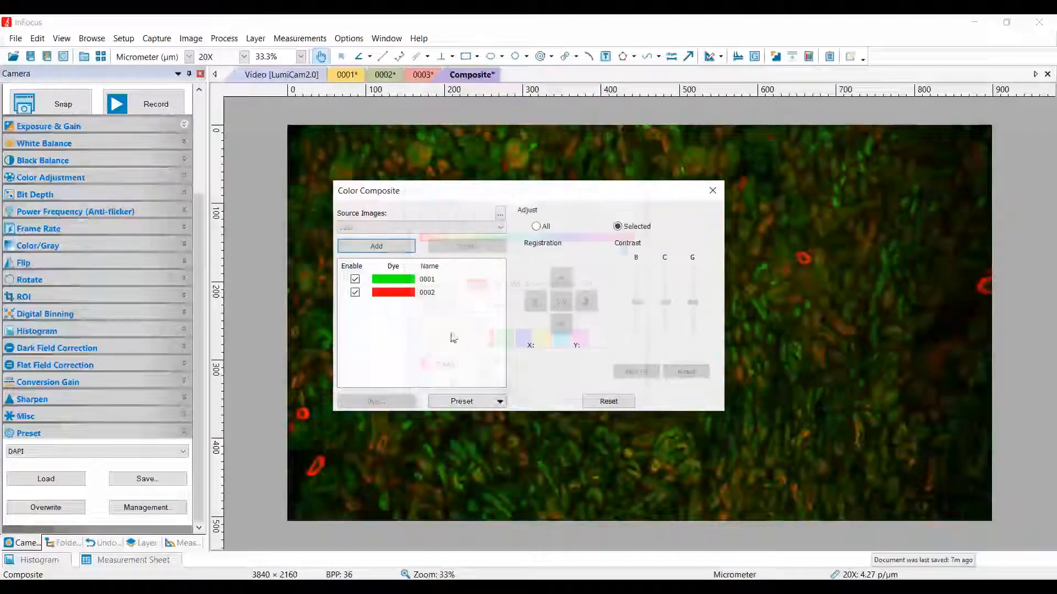
pyautogui.click(376, 401)
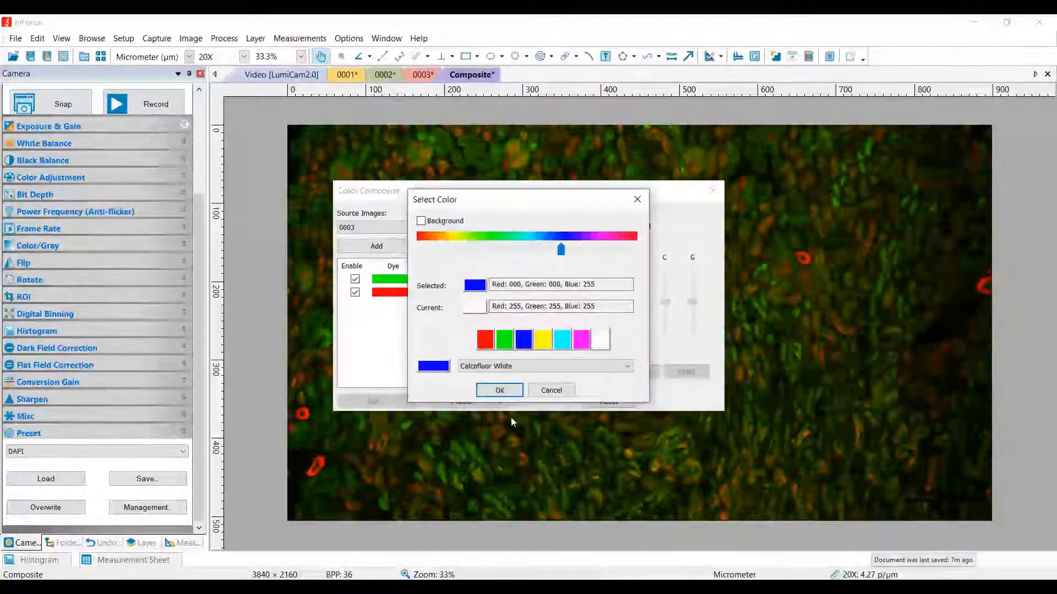
pyautogui.click(500, 390)
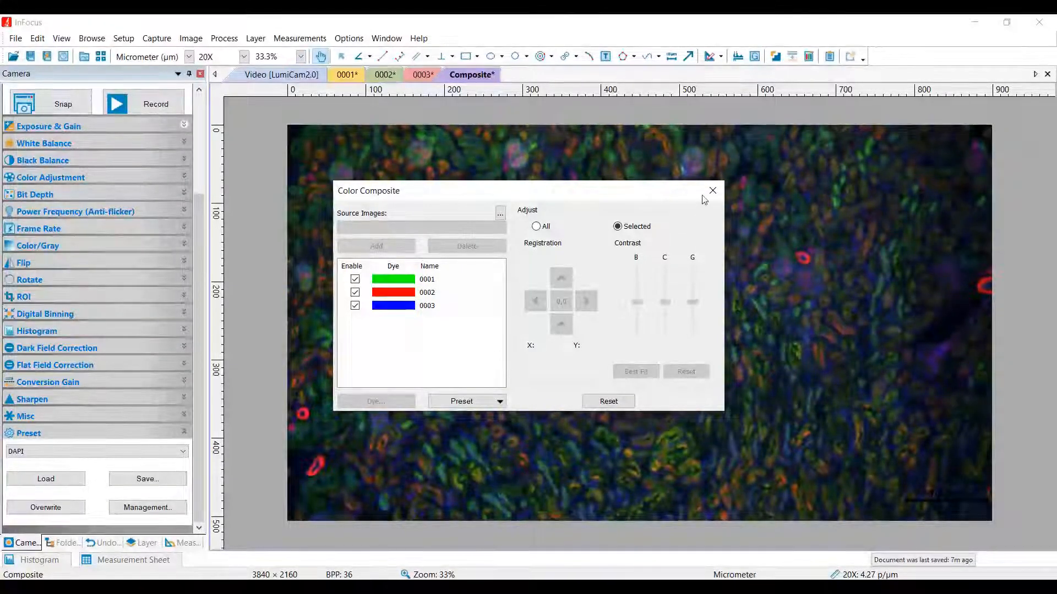
pyautogui.click(712, 191)
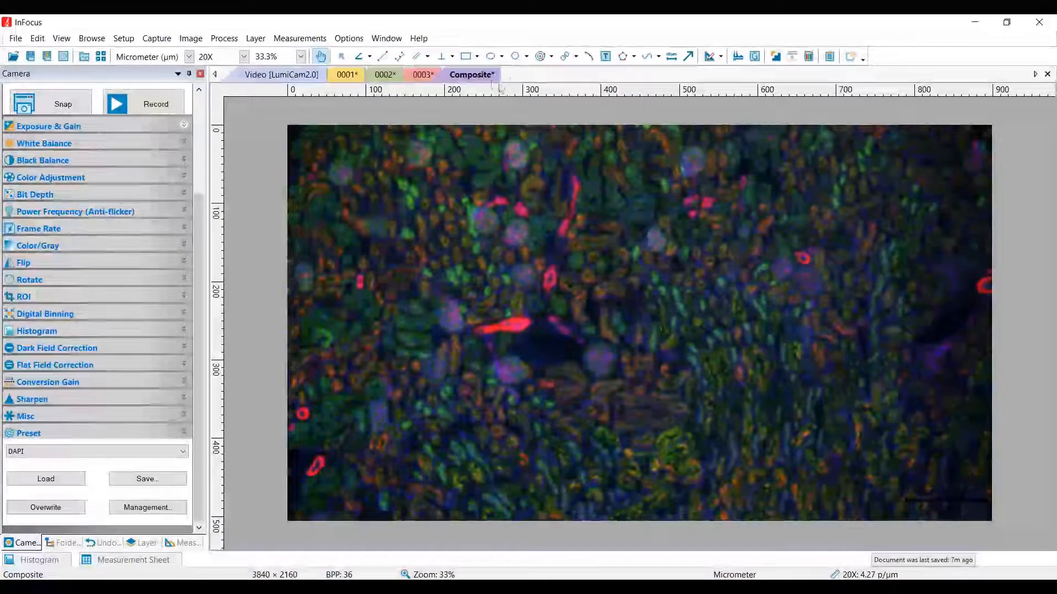